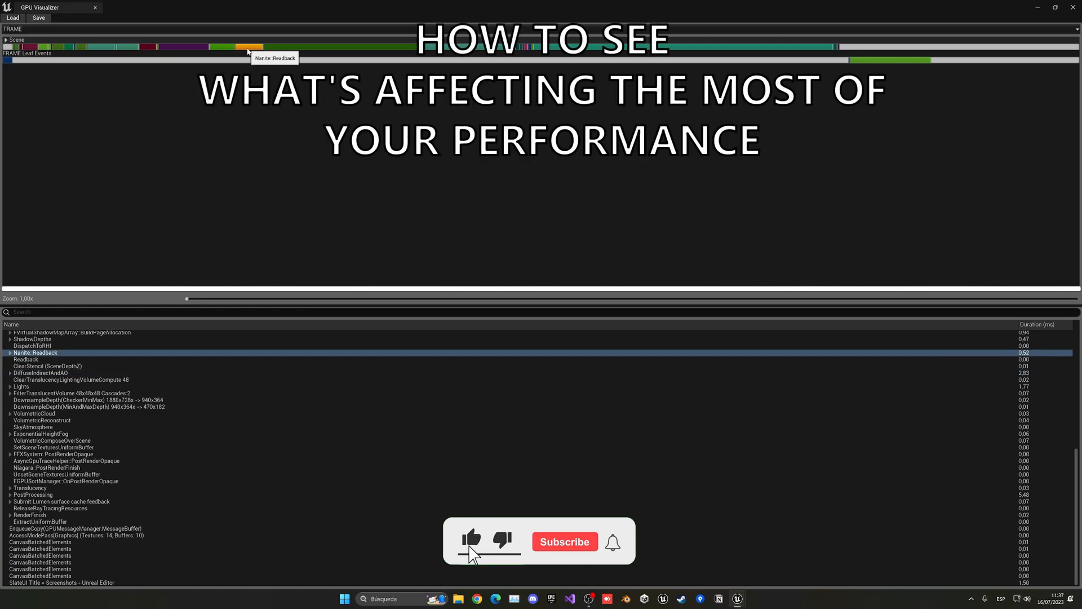
Enter the profilegpu command in the Cmd console box to capture the current frame
{"action": "left_click", "coordinate": [564, 541]}
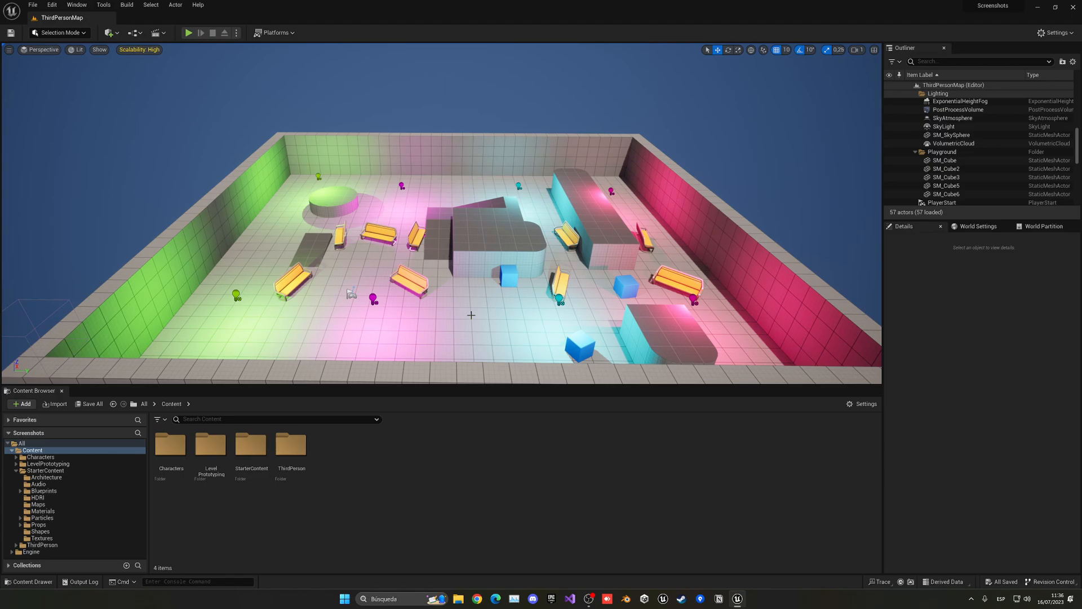
{"action": "mouse_move", "coordinate": [302, 322]}
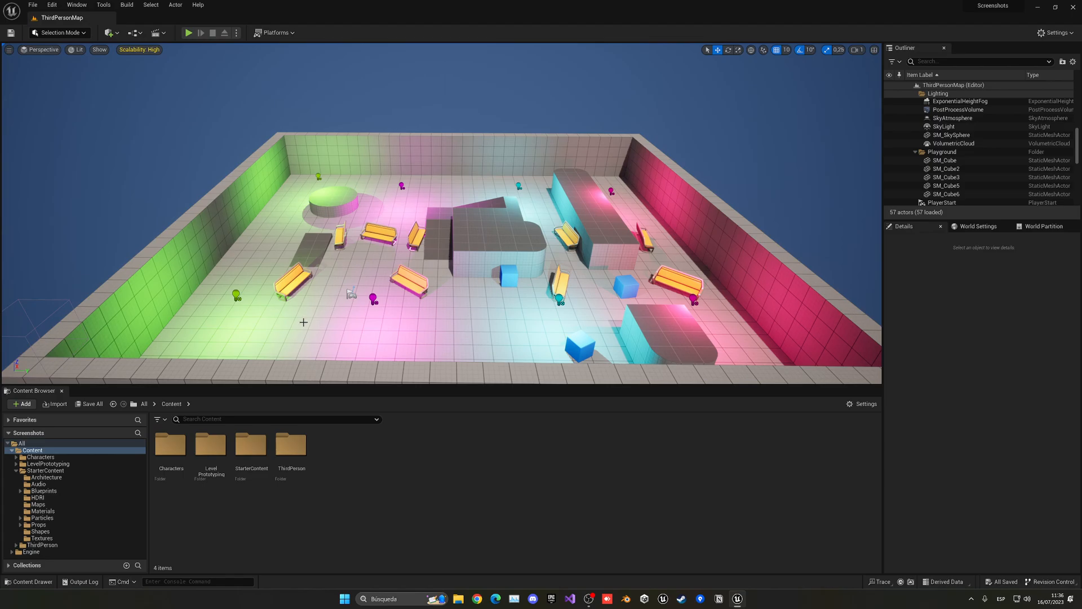
{"action": "left_click", "coordinate": [197, 582]}
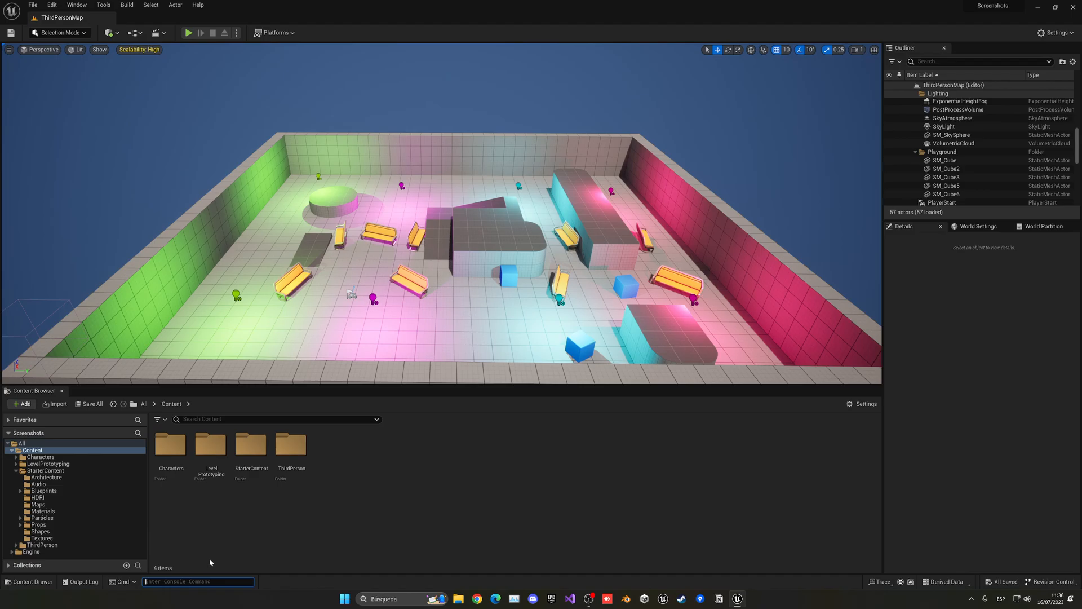
{"action": "type", "text": "profile"}
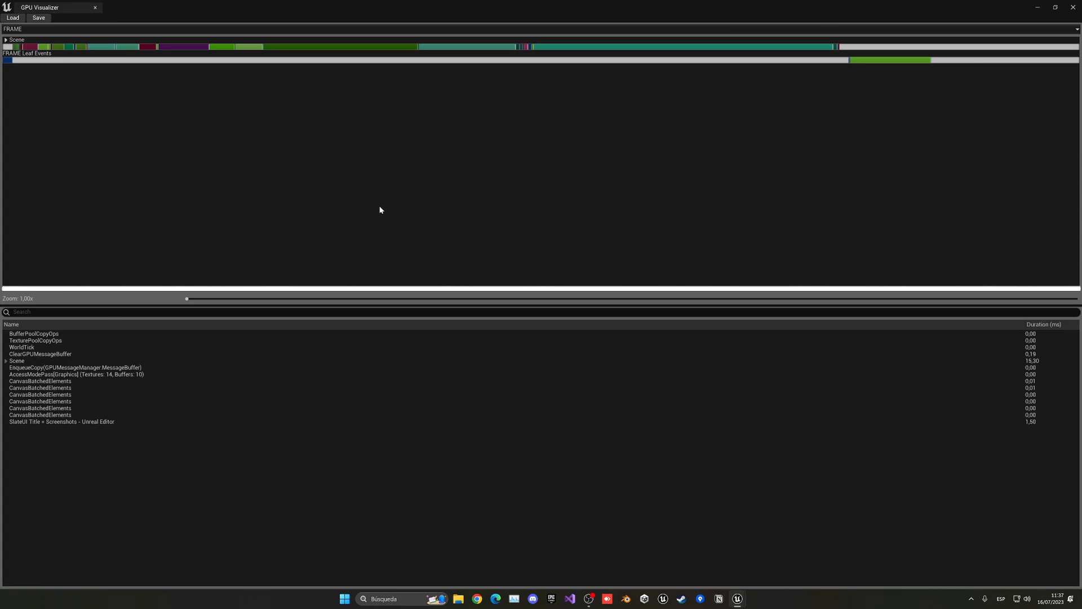
{"action": "mouse_move", "coordinate": [574, 85]}
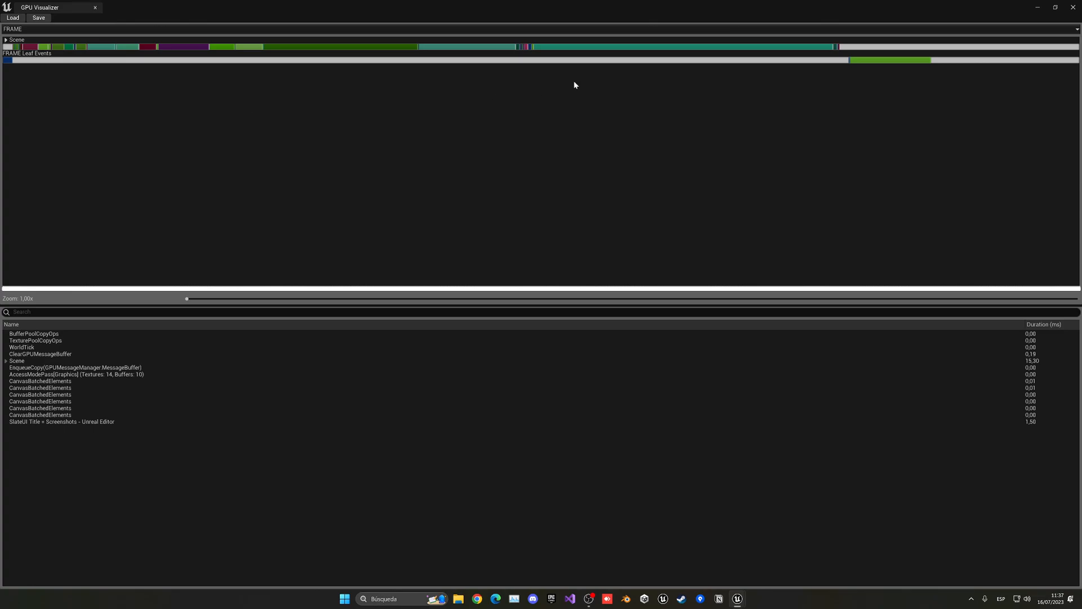
{"action": "mouse_move", "coordinate": [63, 55]}
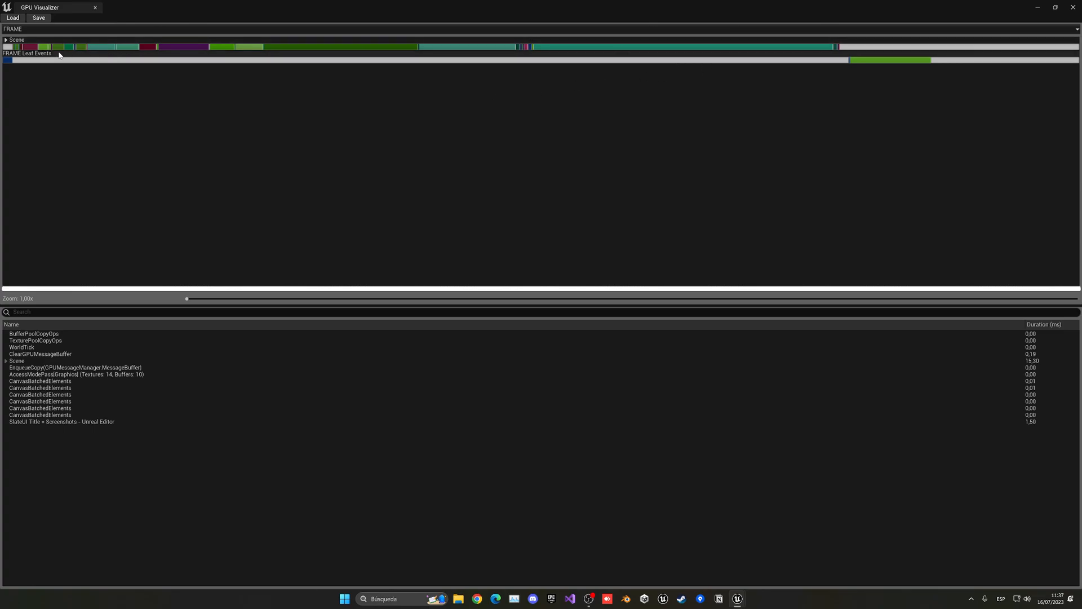
{"action": "mouse_move", "coordinate": [371, 54]}
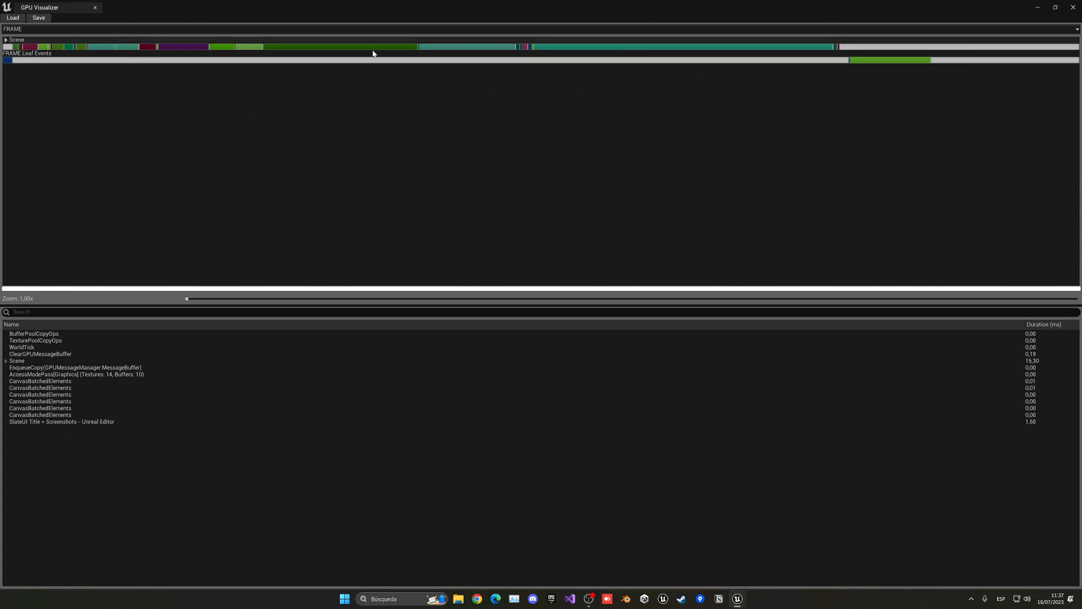
{"action": "mouse_move", "coordinate": [513, 76]}
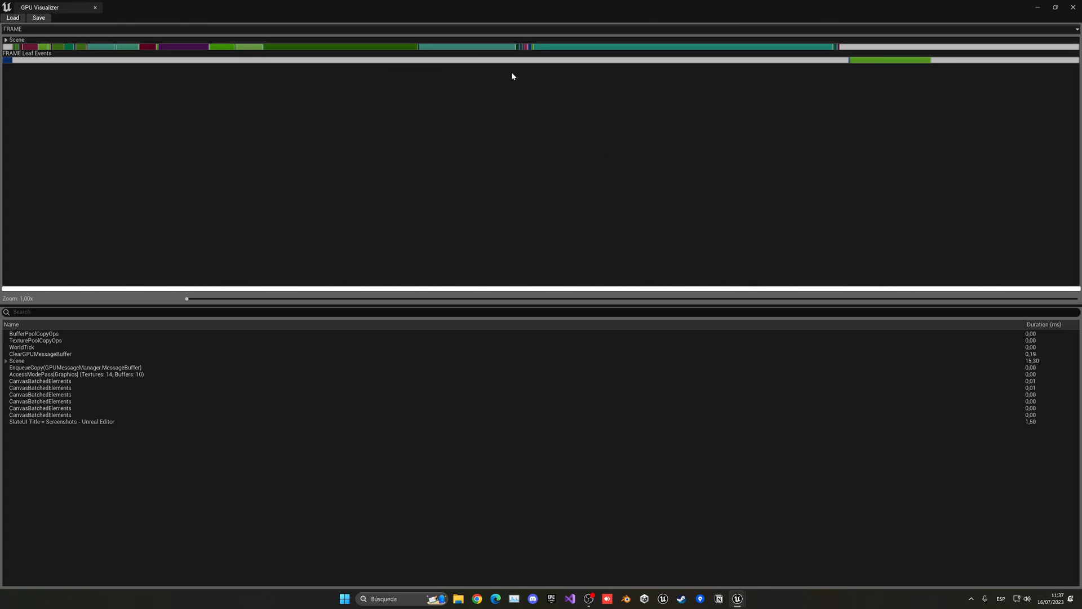
{"action": "mouse_move", "coordinate": [589, 51]}
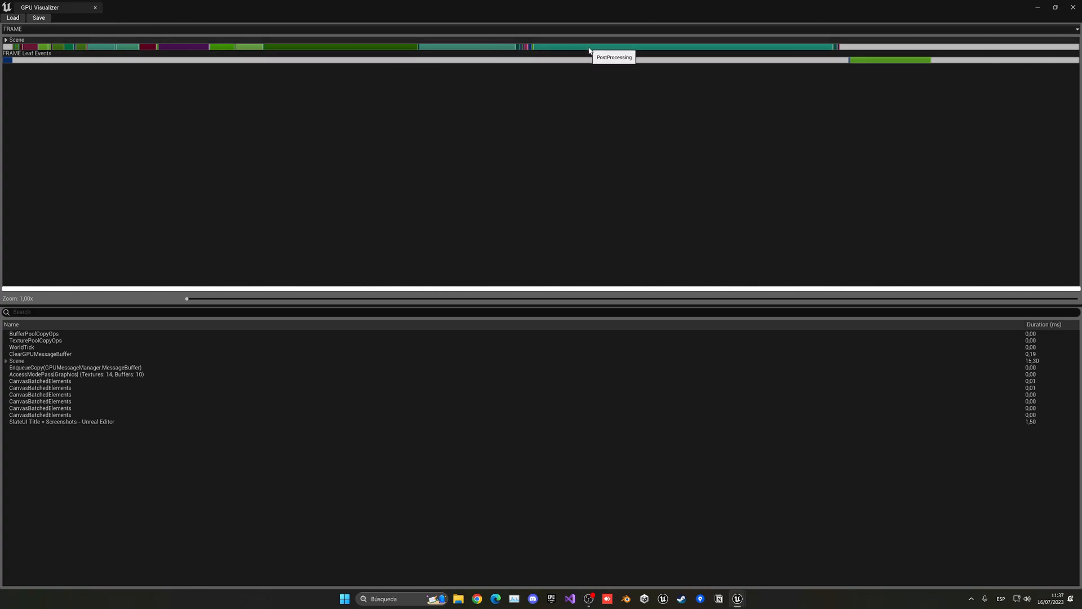
{"action": "mouse_move", "coordinate": [563, 57]}
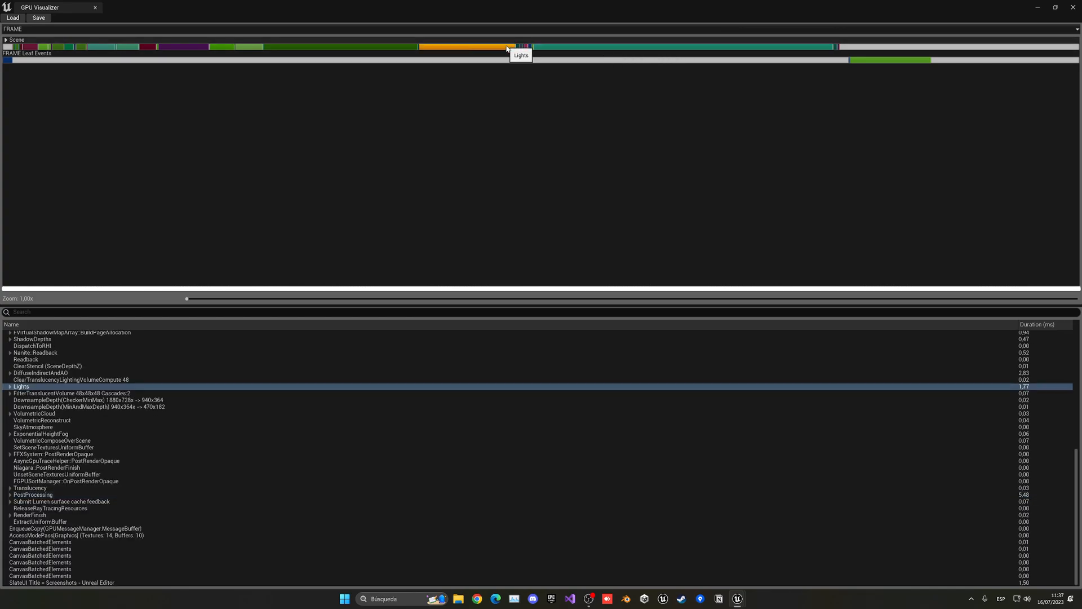
{"action": "mouse_move", "coordinate": [393, 54]}
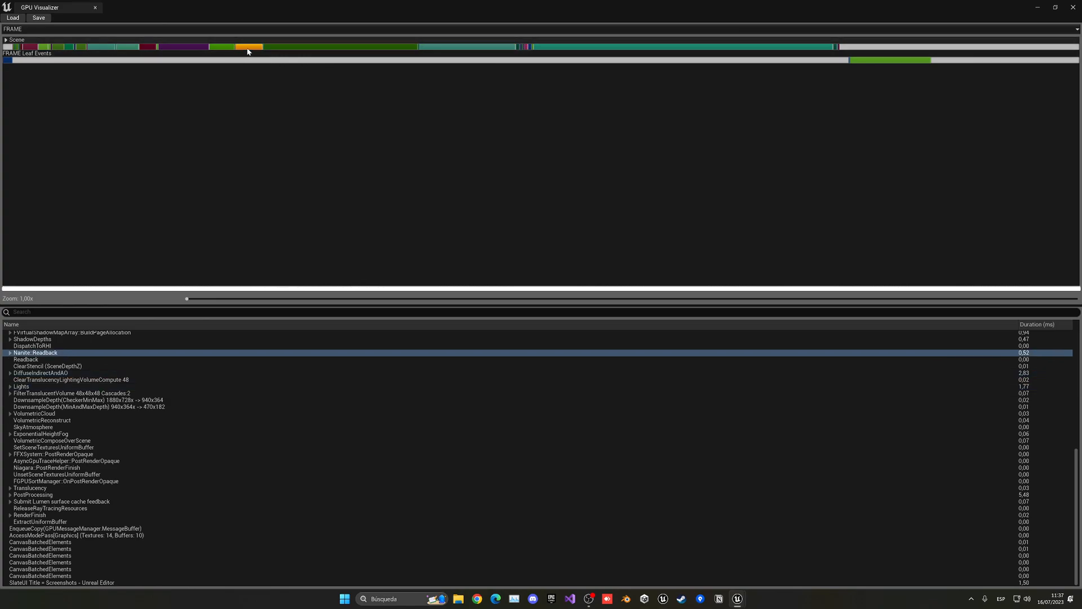
{"action": "mouse_move", "coordinate": [248, 50]}
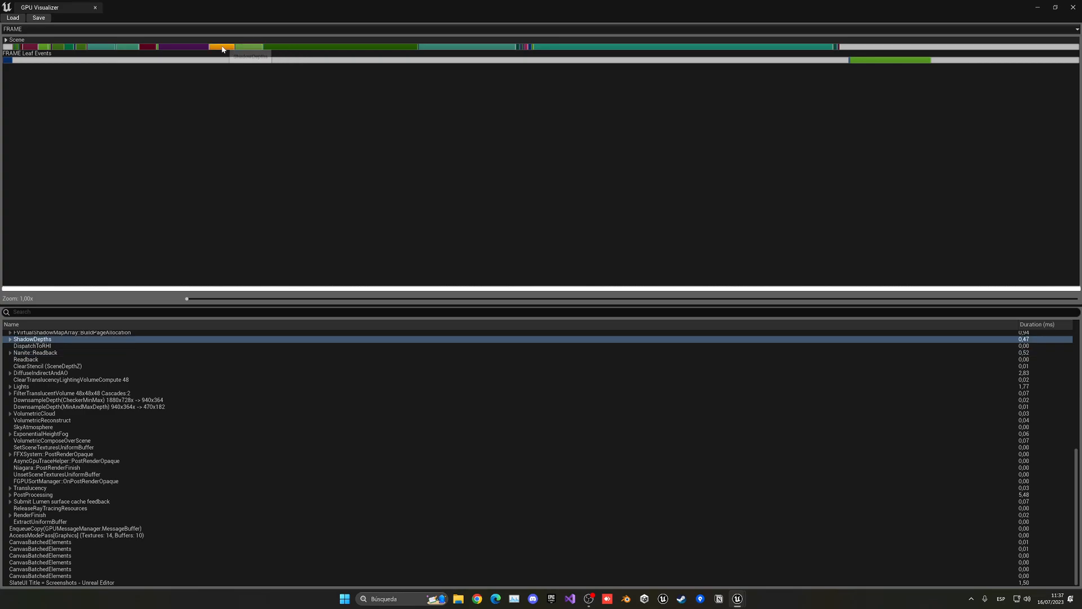
{"action": "mouse_move", "coordinate": [883, 51]}
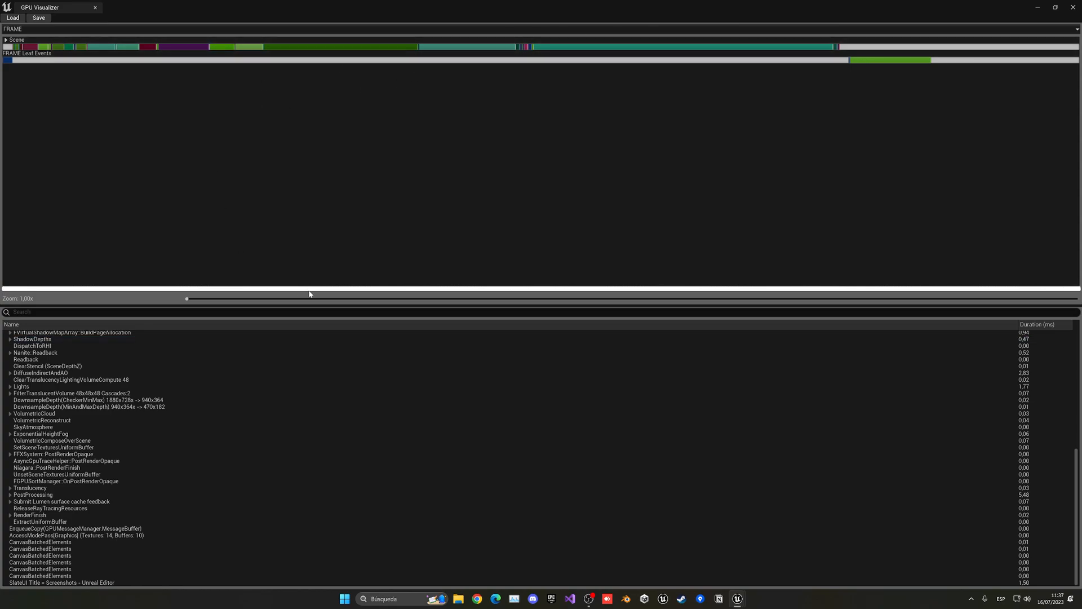
{"action": "mouse_move", "coordinate": [350, 287]}
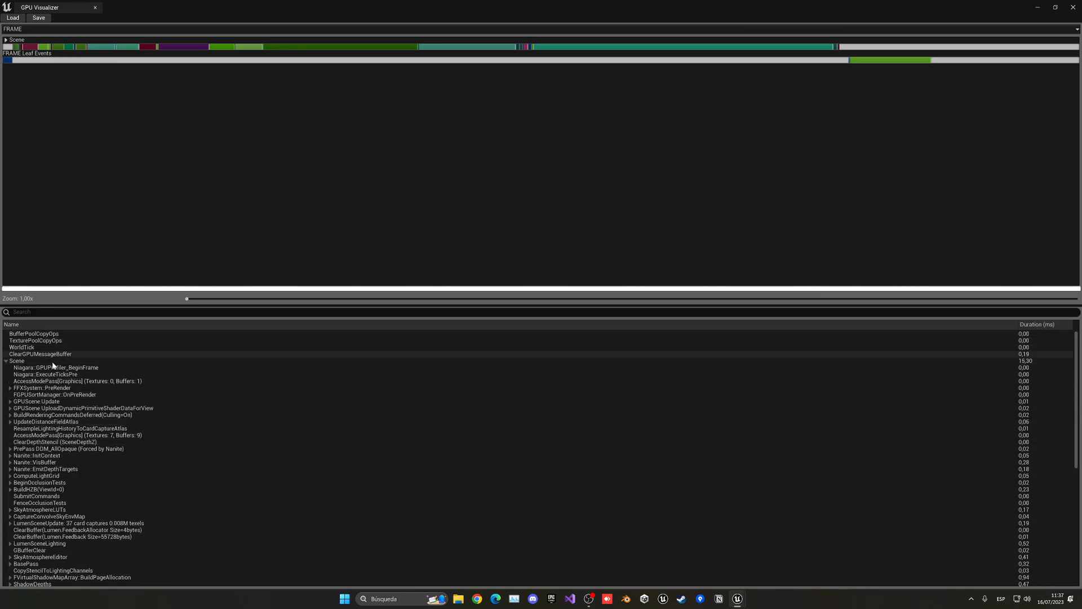
{"action": "mouse_move", "coordinate": [80, 388]}
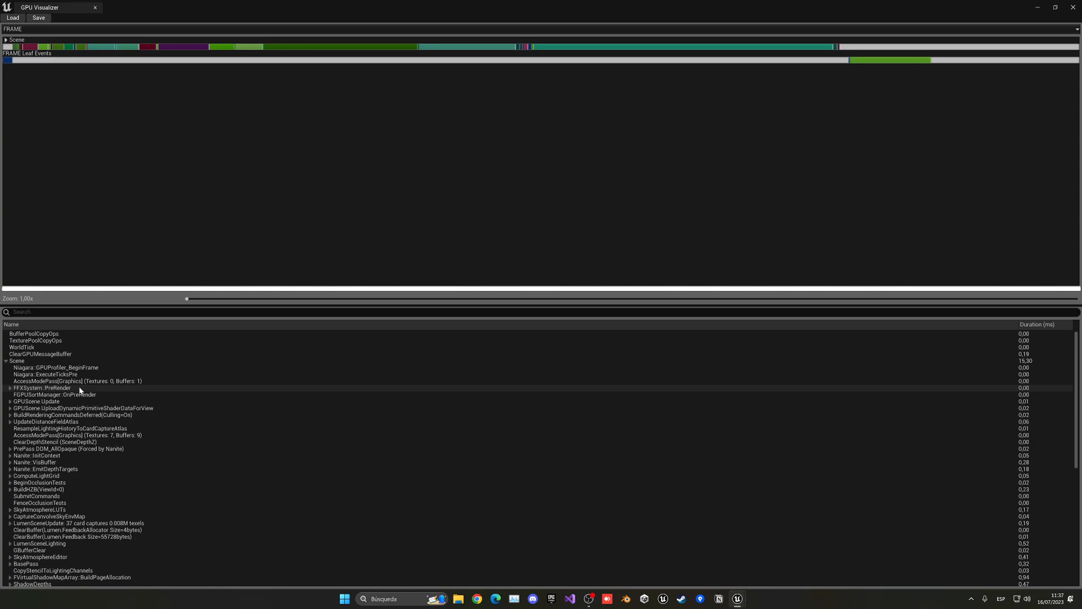
{"action": "mouse_move", "coordinate": [284, 404]}
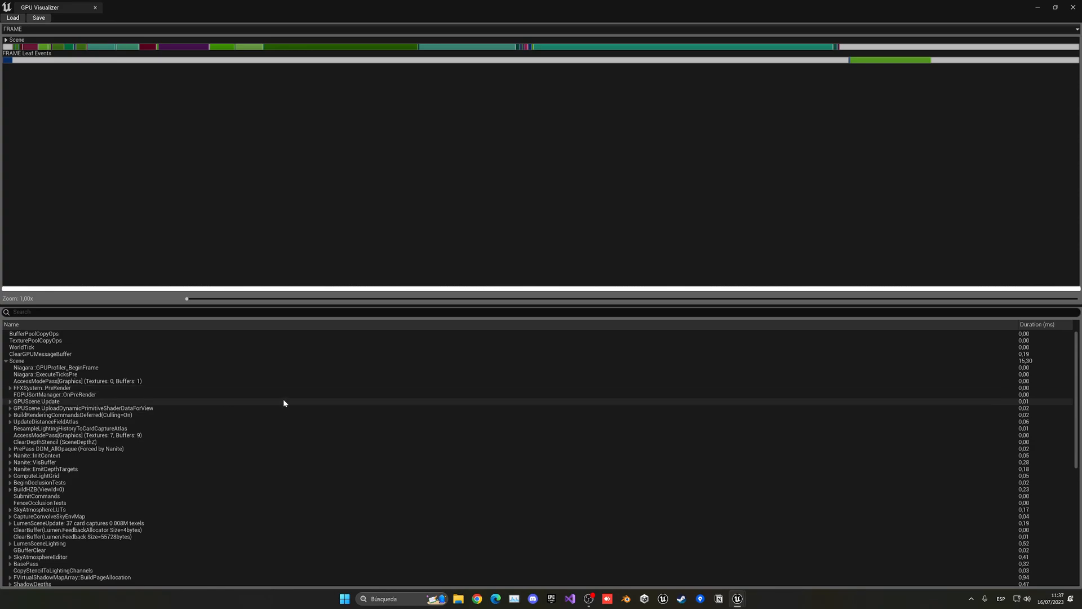
{"action": "mouse_move", "coordinate": [1038, 325]}
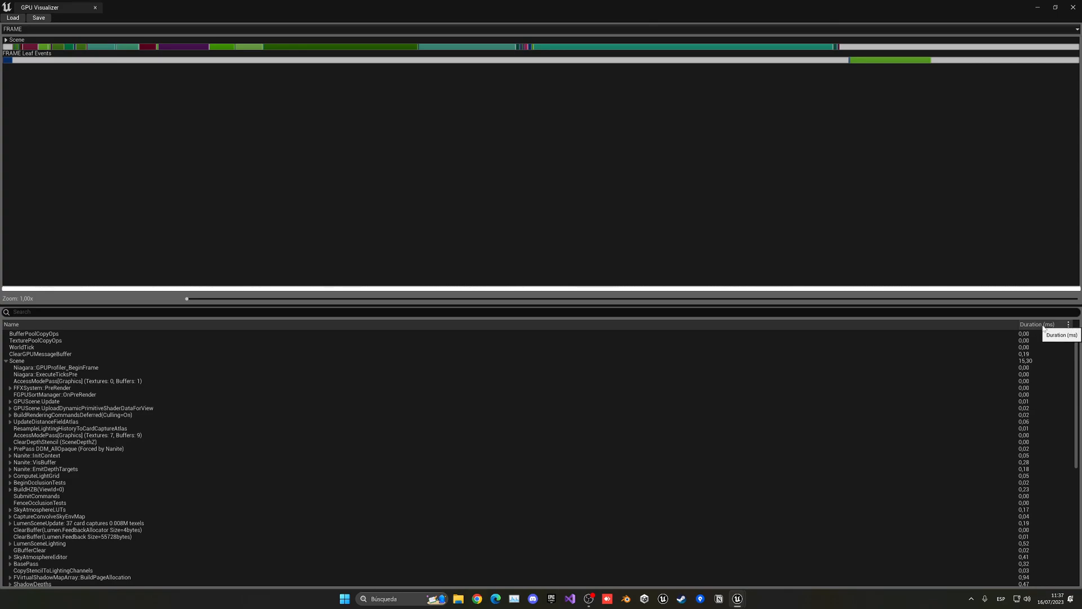
Sort the Scene passes by duration, then expand and collapse PostProcessing
{"action": "left_click", "coordinate": [1033, 324]}
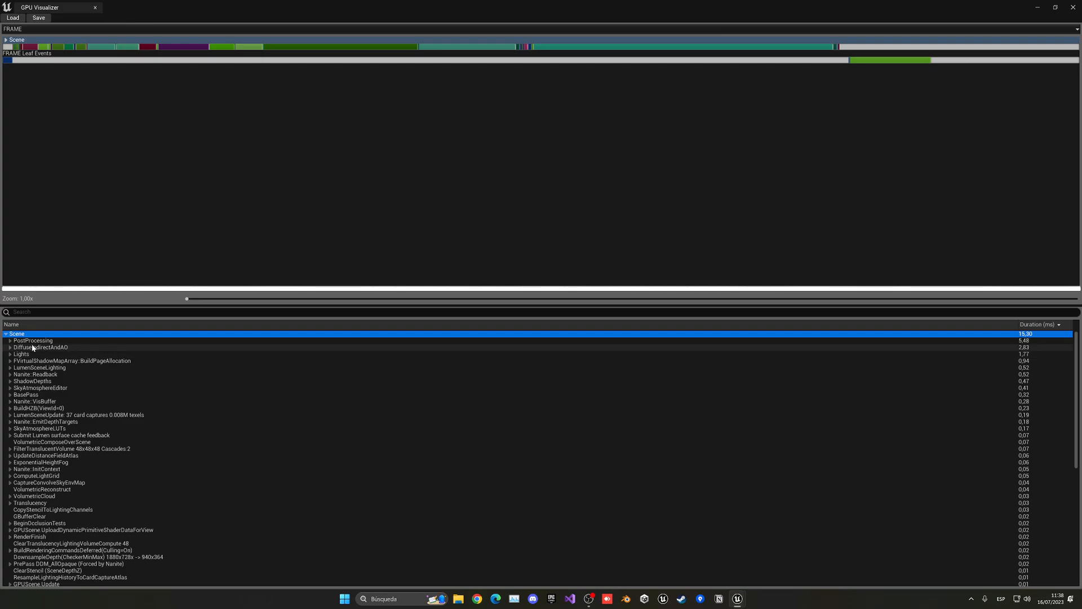
{"action": "left_click", "coordinate": [6, 340]}
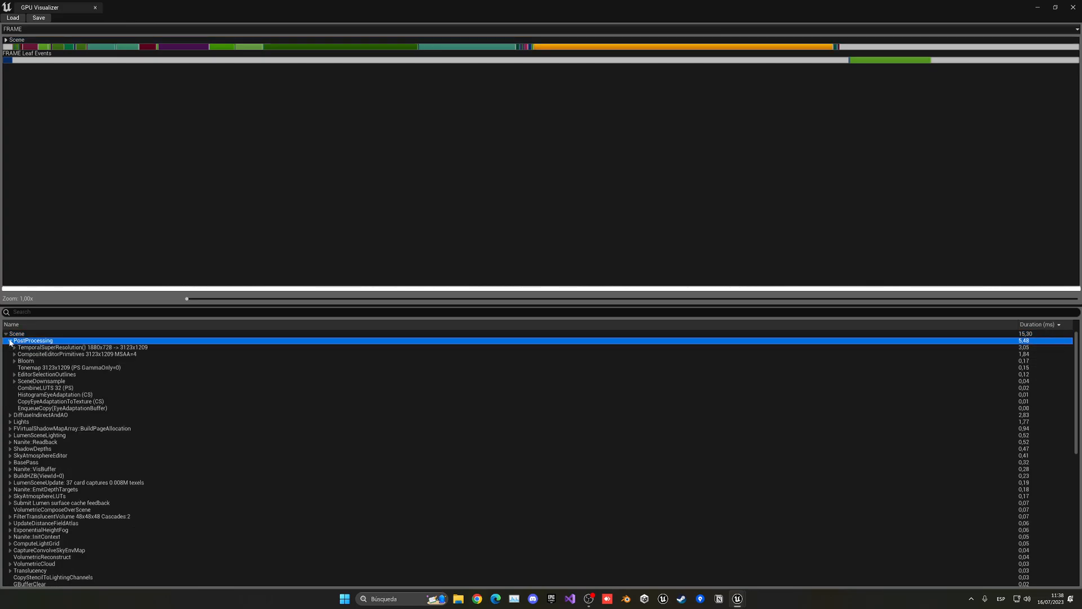
{"action": "left_click", "coordinate": [10, 340]}
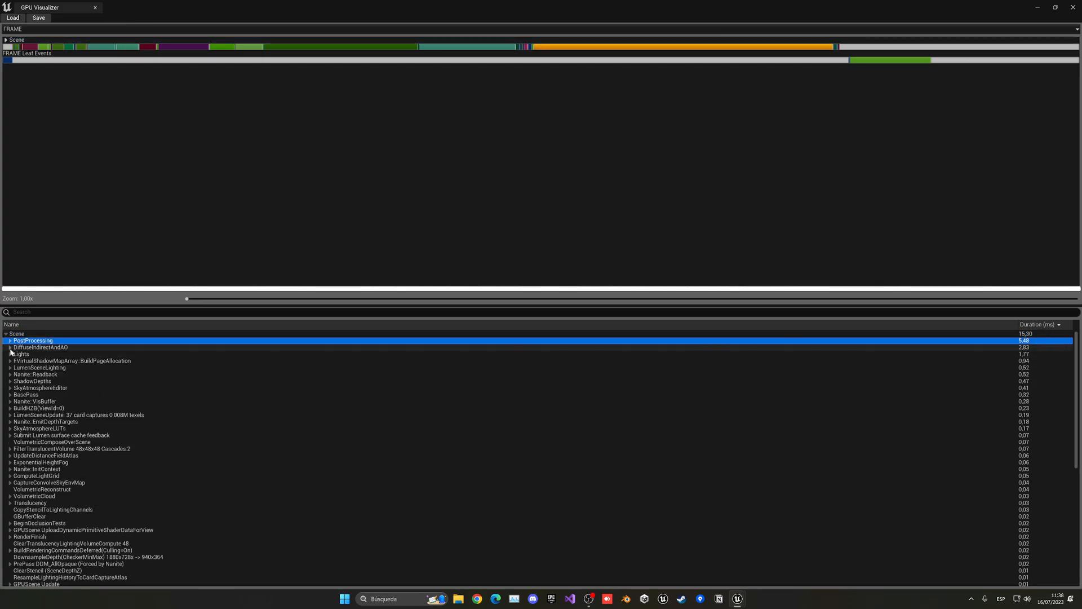
Expand Lights, DirectLighting and UnbatchedLights to show individual light timings
{"action": "left_click", "coordinate": [8, 347]}
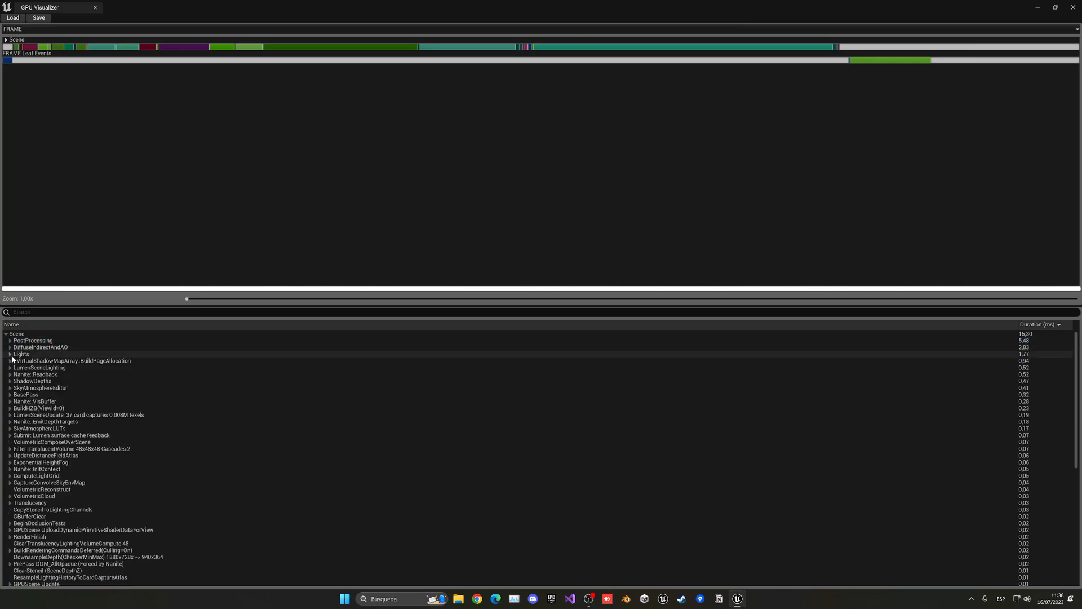
{"action": "left_click", "coordinate": [9, 354]}
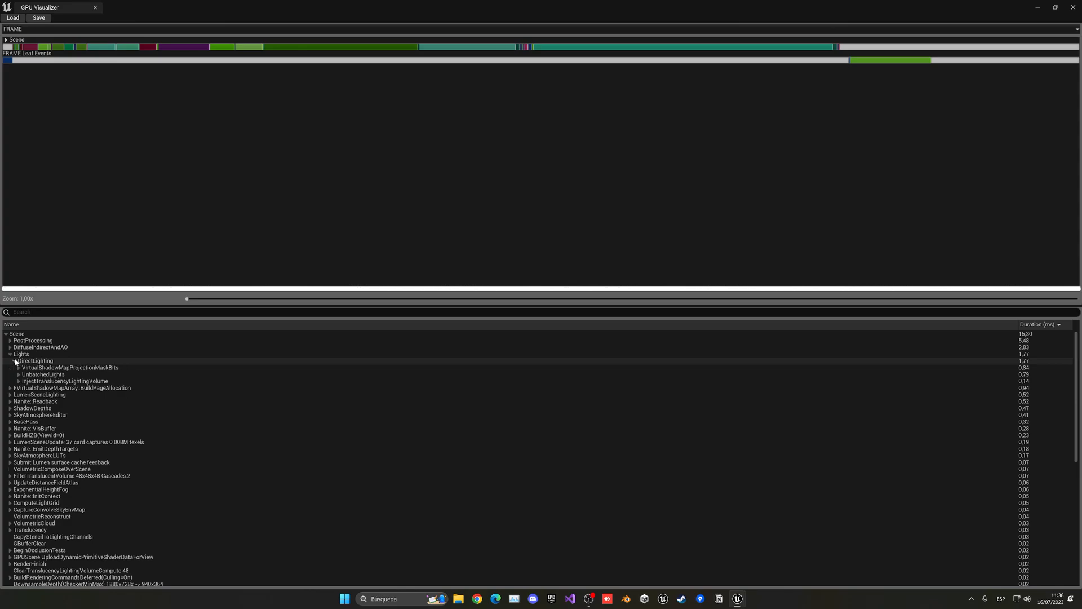
{"action": "left_click", "coordinate": [35, 360]}
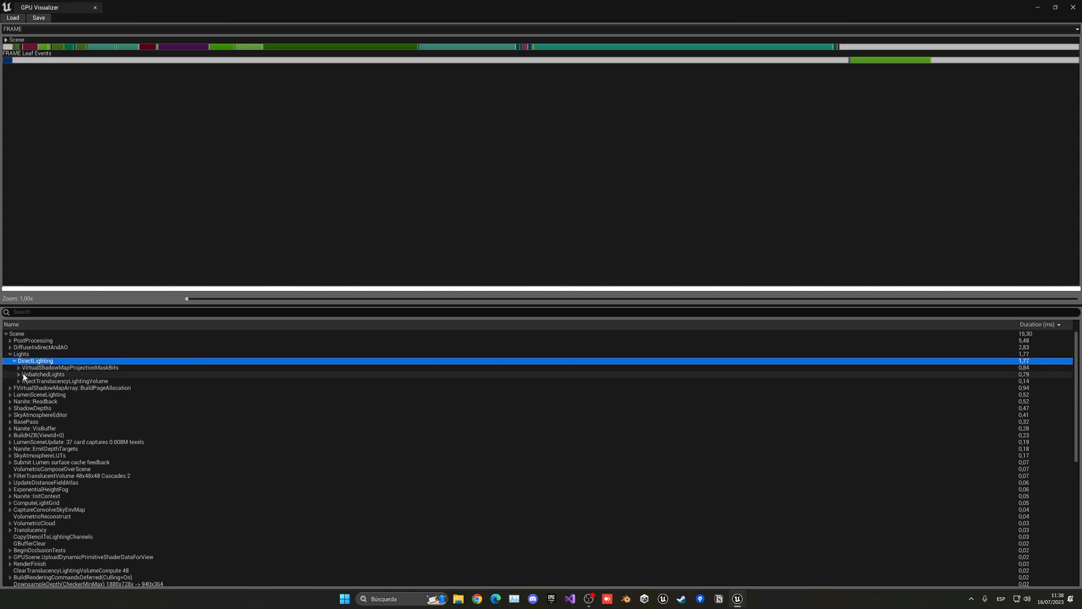
{"action": "left_click", "coordinate": [19, 373]}
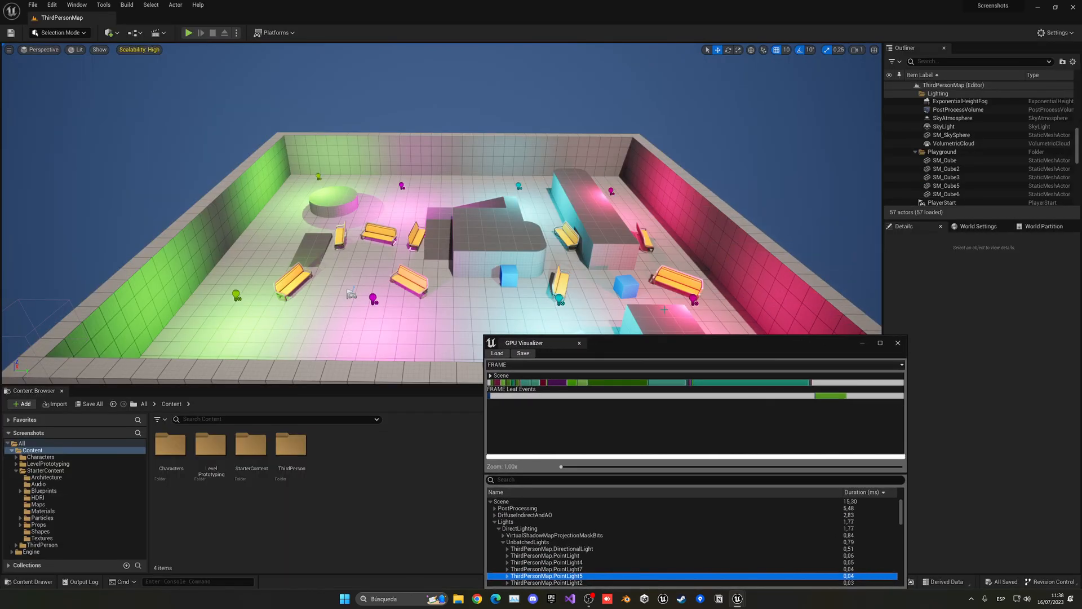
Expand the PointLight5 and PointLight4 entries, Nanite::VisBuffer and Nanite::Readback, then select Scene
{"action": "left_click", "coordinate": [880, 343]}
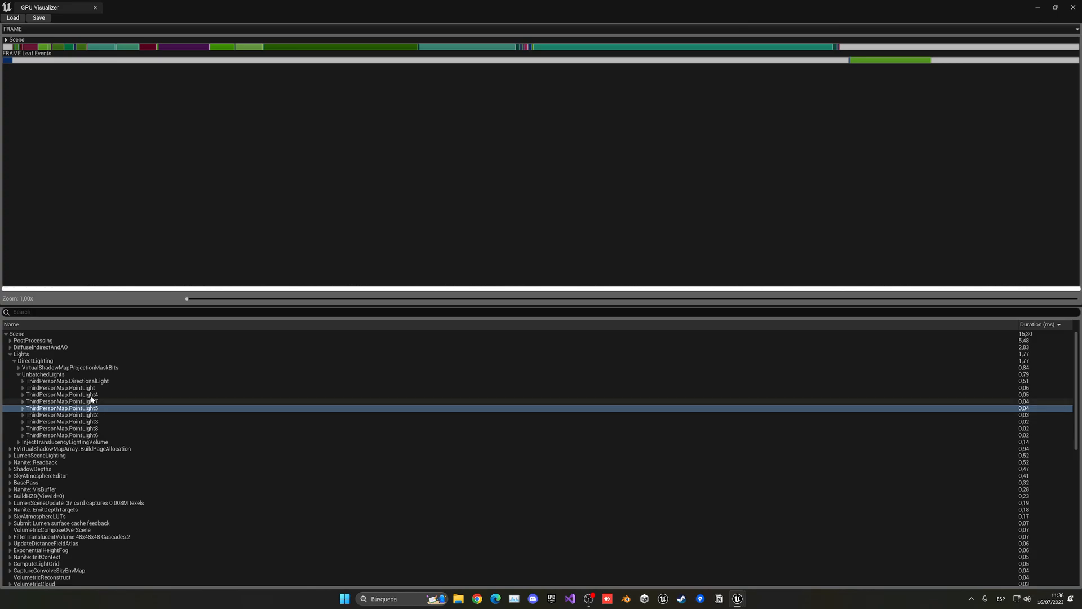
{"action": "left_click", "coordinate": [51, 394]}
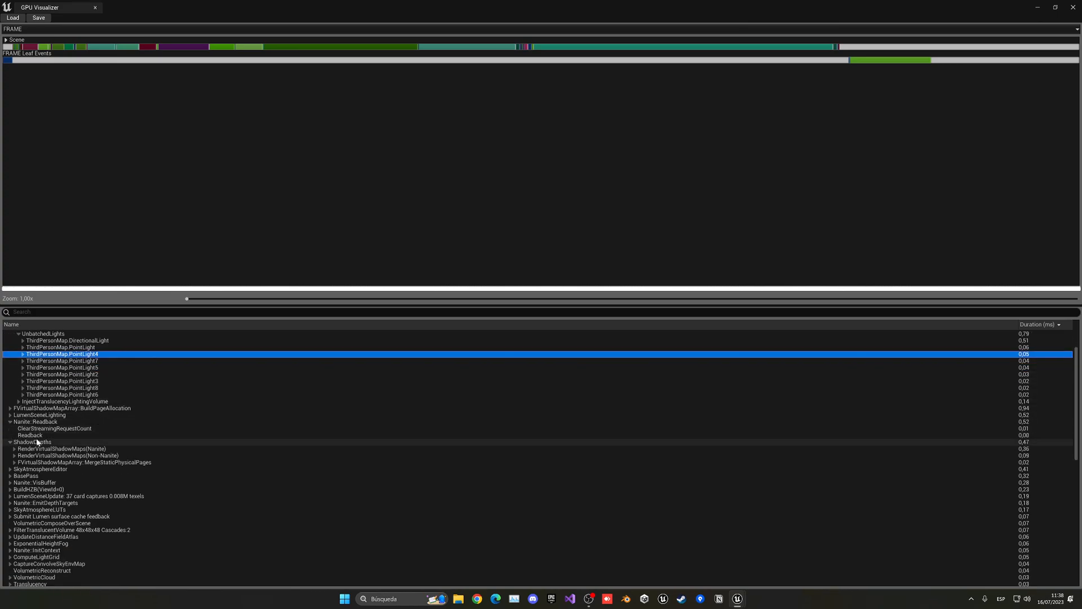
{"action": "left_click", "coordinate": [28, 440]}
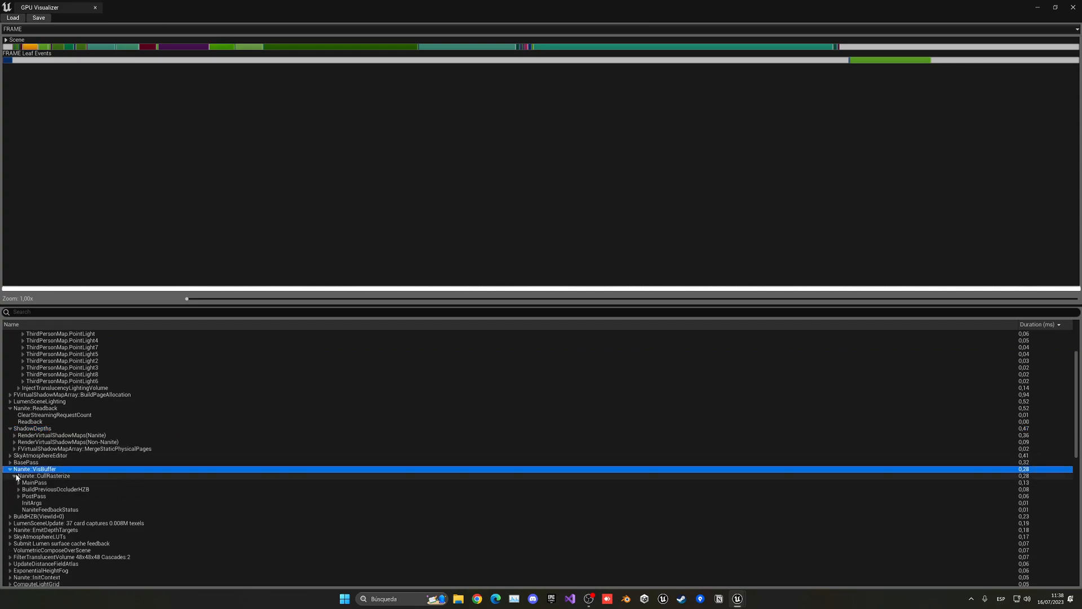
{"action": "scroll", "scroll_direction": "down", "scroll_amount": 3}
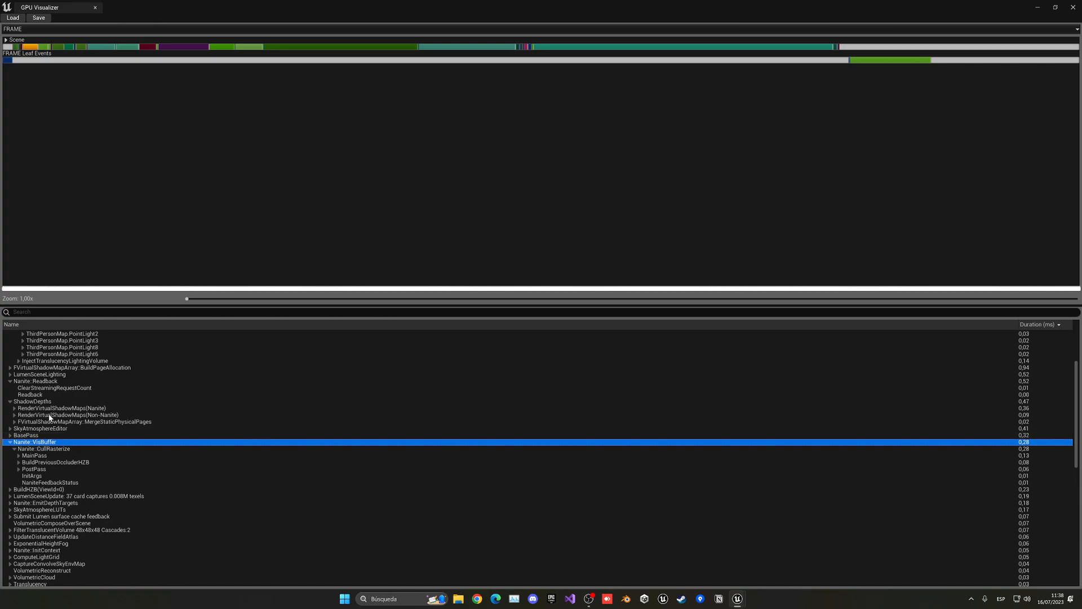
{"action": "left_click", "coordinate": [33, 380]}
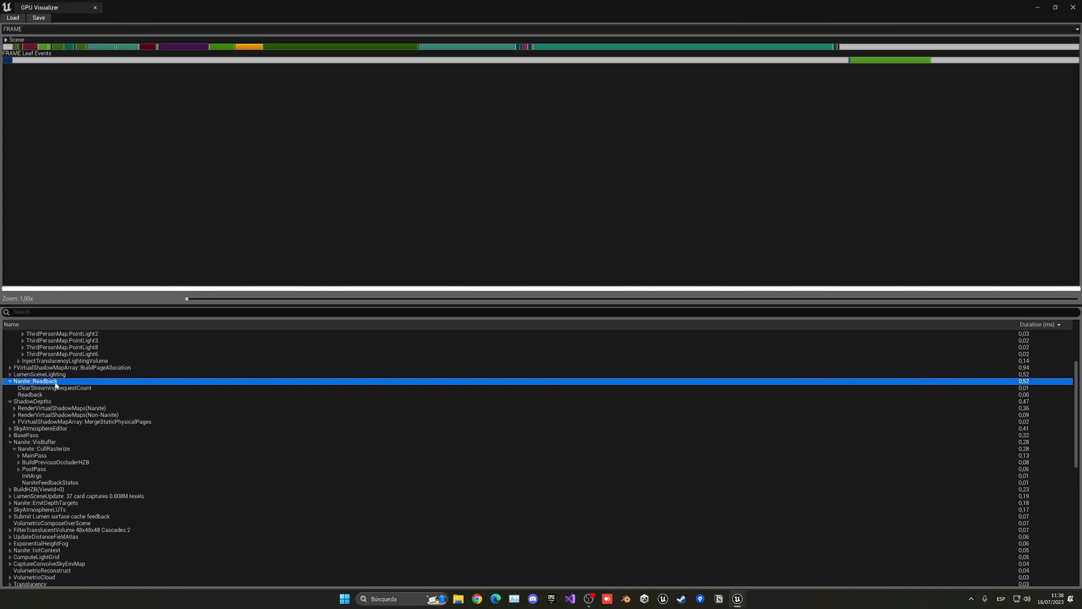
{"action": "left_click", "coordinate": [31, 441]}
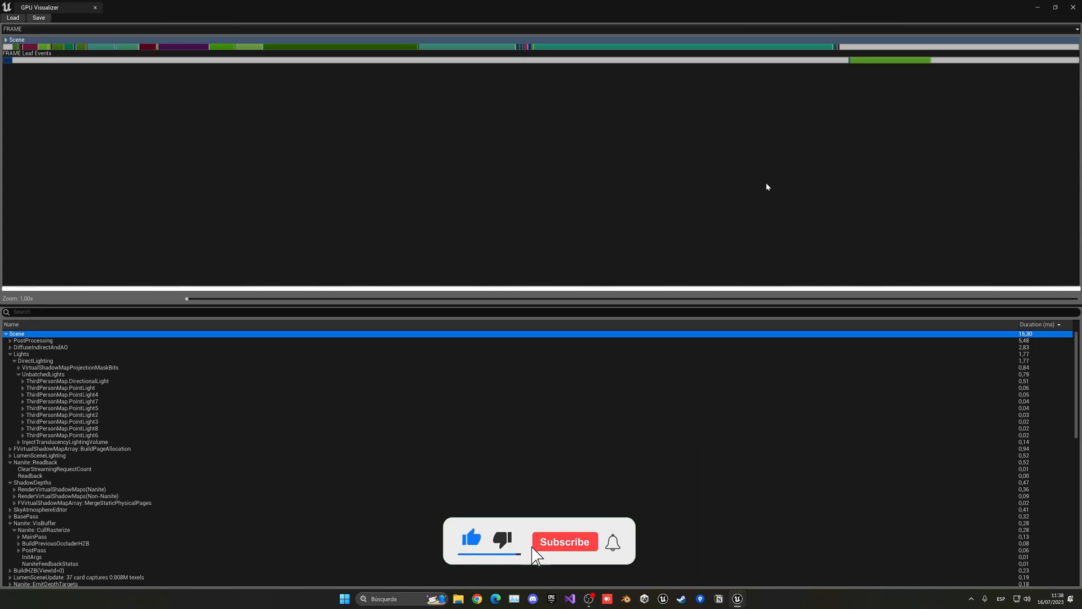
{"action": "left_click", "coordinate": [564, 541]}
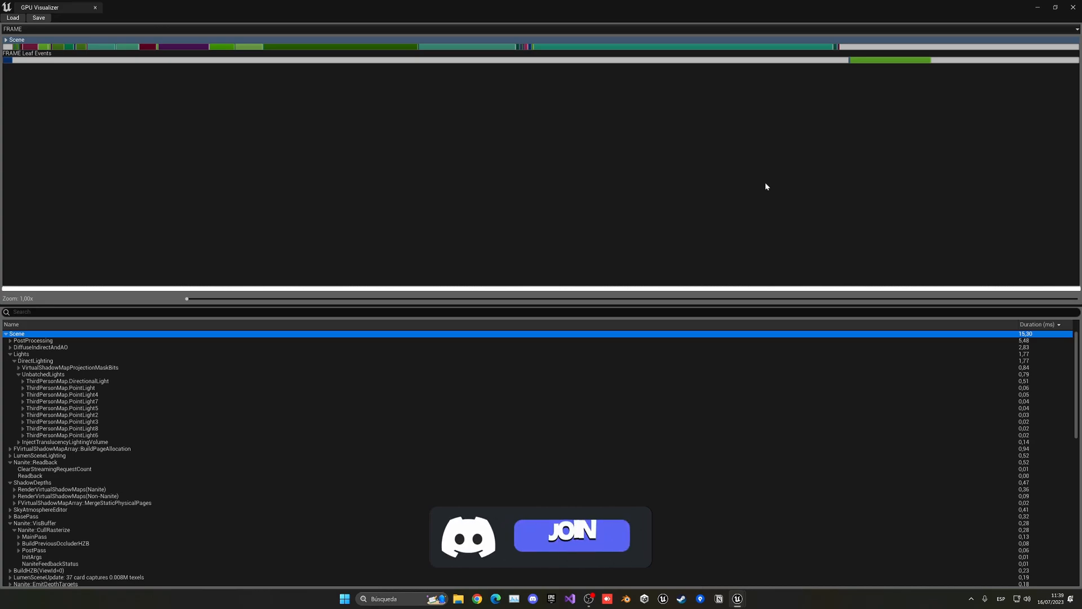
{"action": "left_click", "coordinate": [572, 535]}
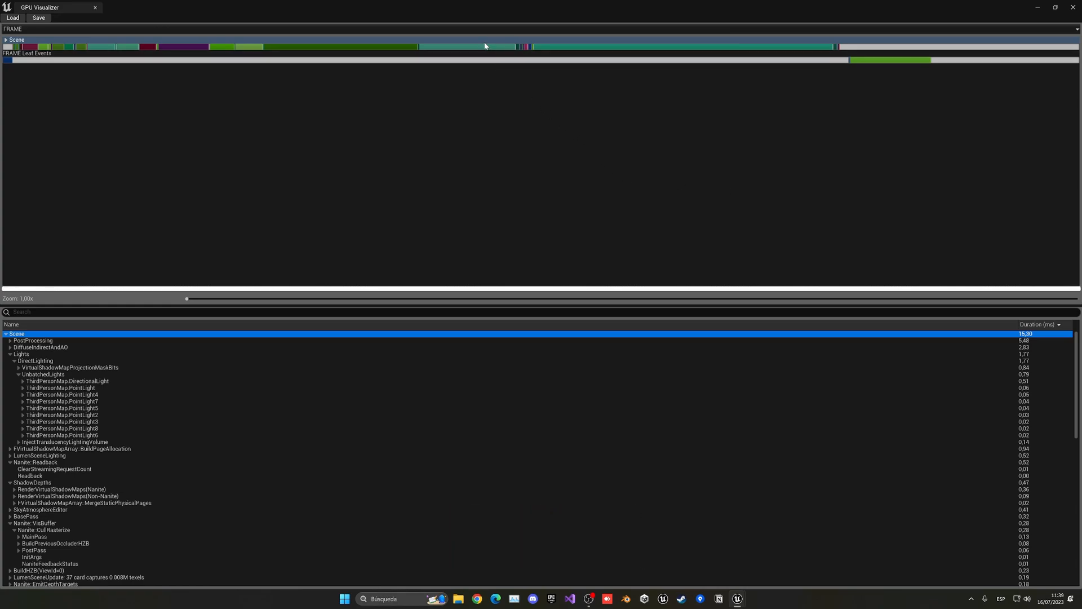
{"action": "mouse_move", "coordinate": [380, 49]}
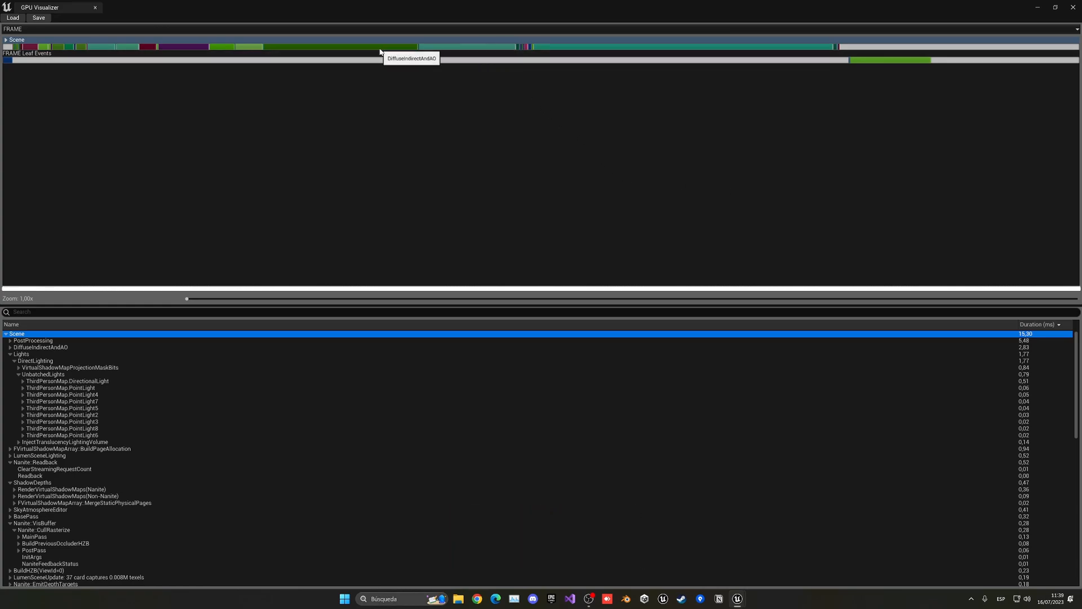
{"action": "mouse_move", "coordinate": [654, 180]}
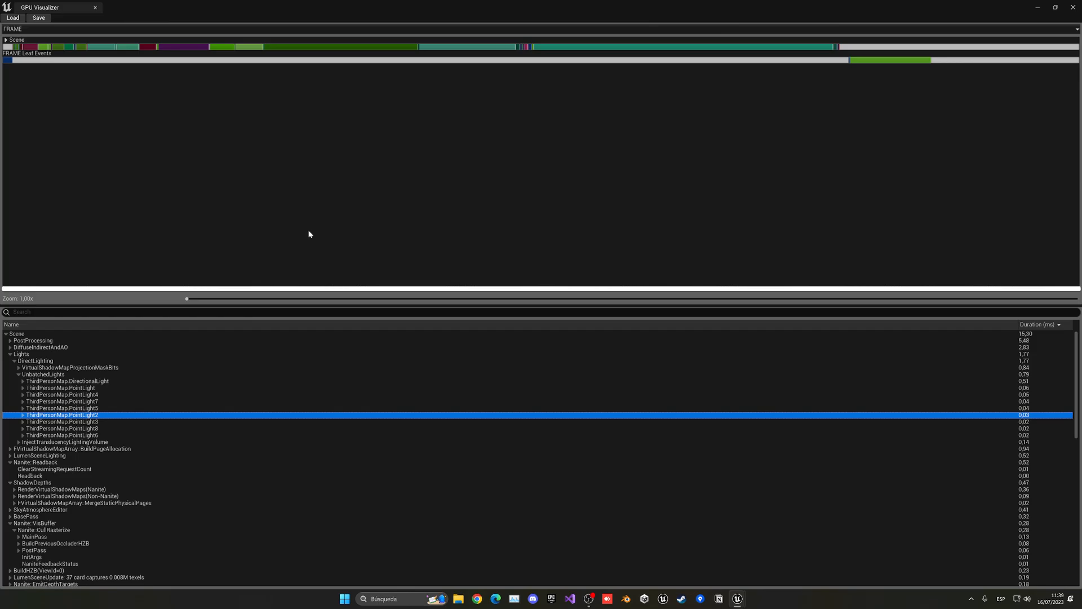
{"action": "mouse_move", "coordinate": [568, 361]}
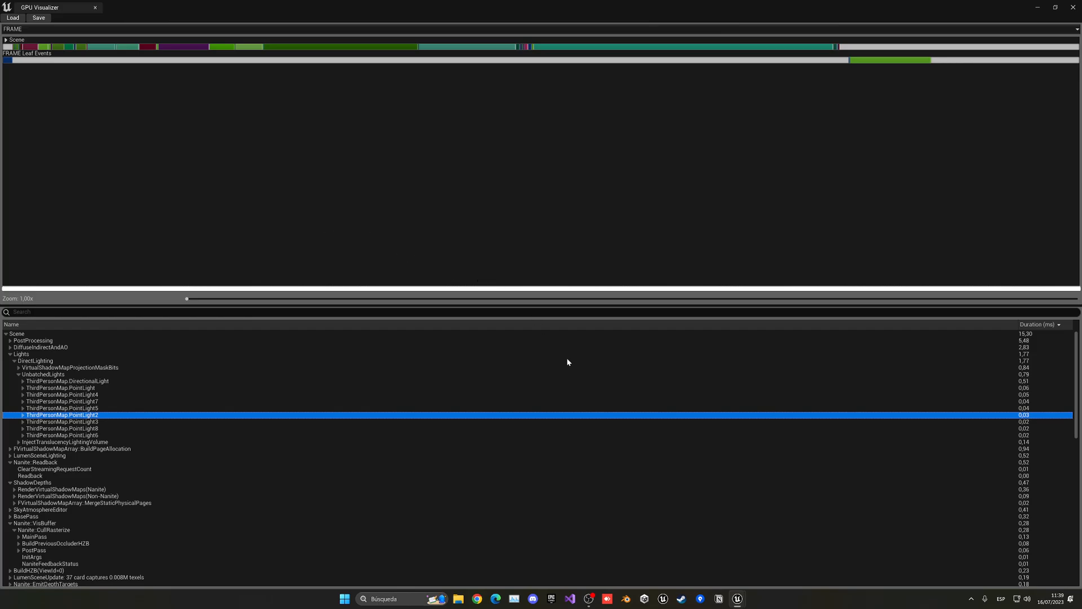